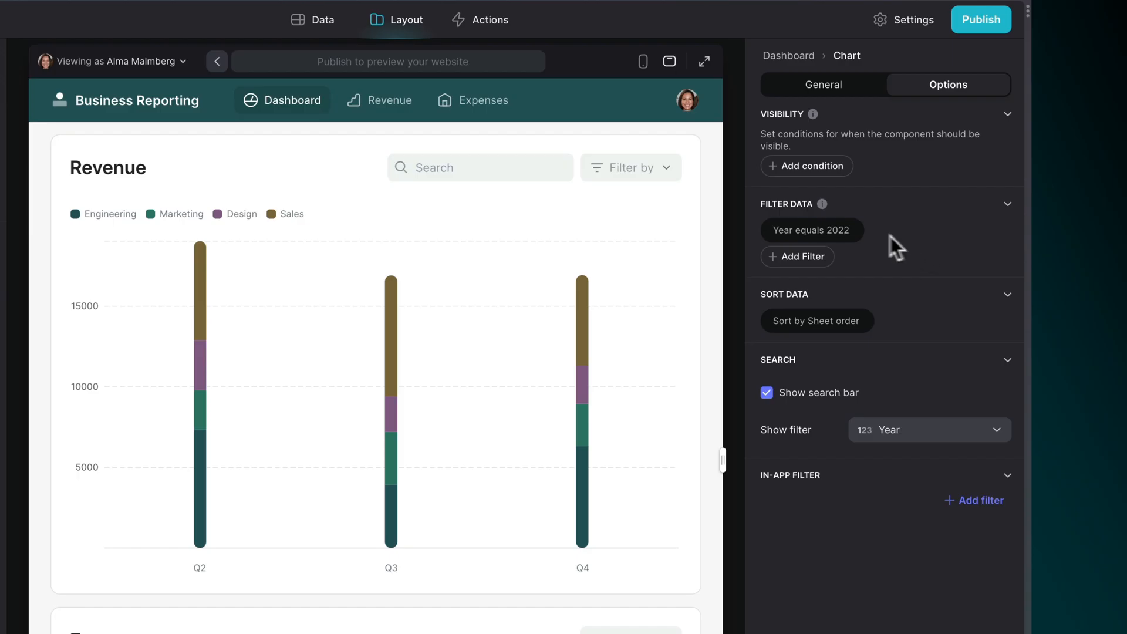
# - Review the chart's data filter condition Year equals 2022 in its editor
pyautogui.click(811, 230)
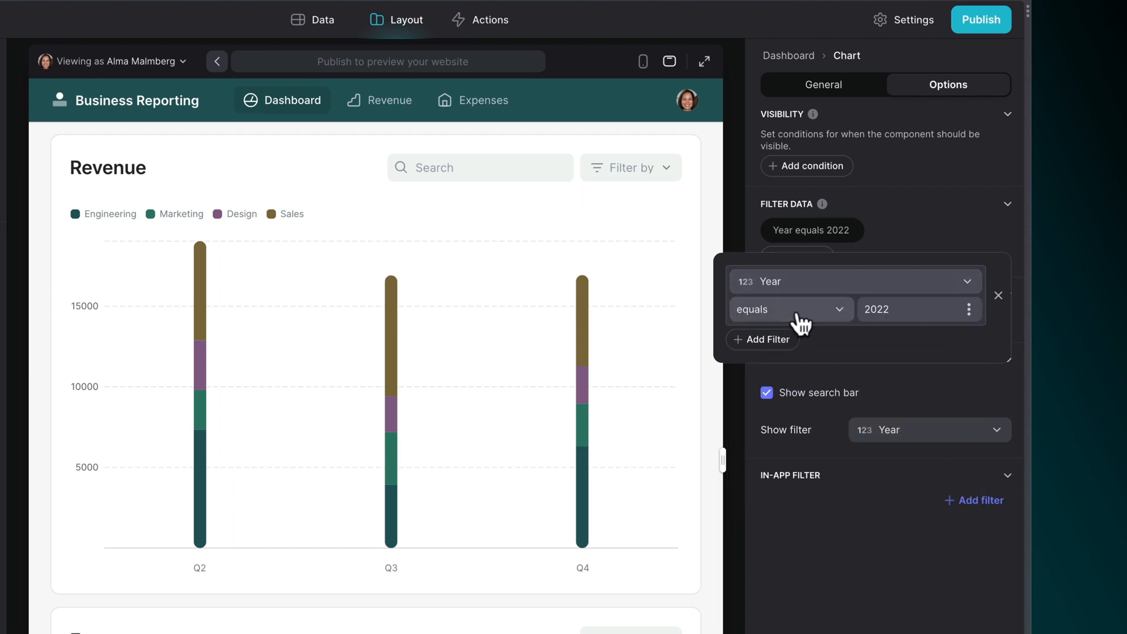
pyautogui.click(789, 308)
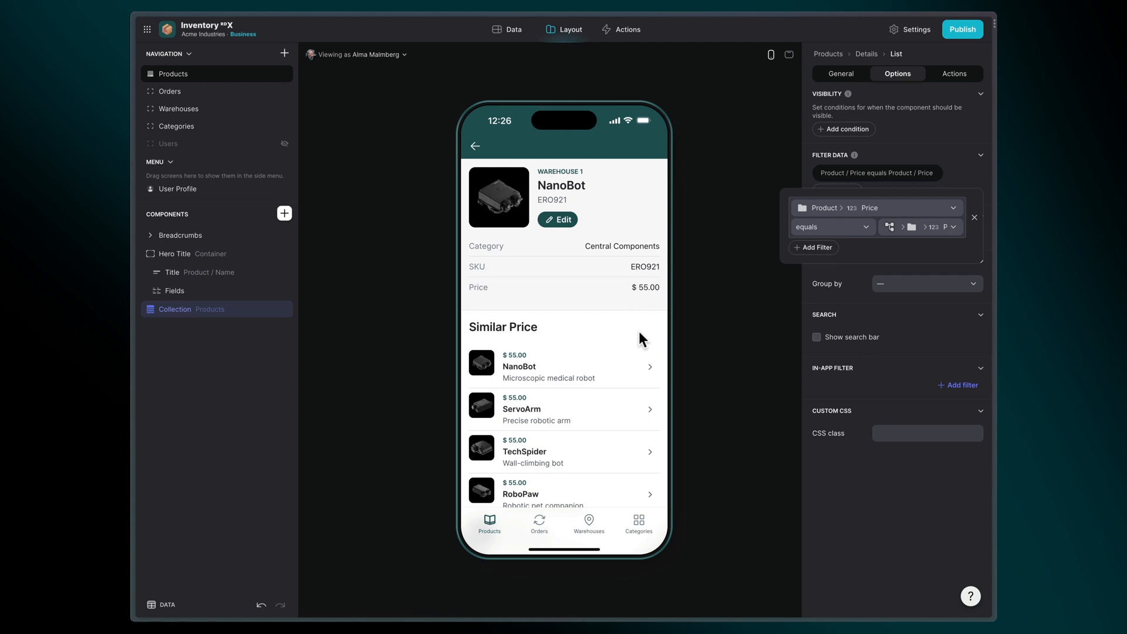
# - Add a second condition to the Similar Price list's price-equals filter
pyautogui.click(814, 247)
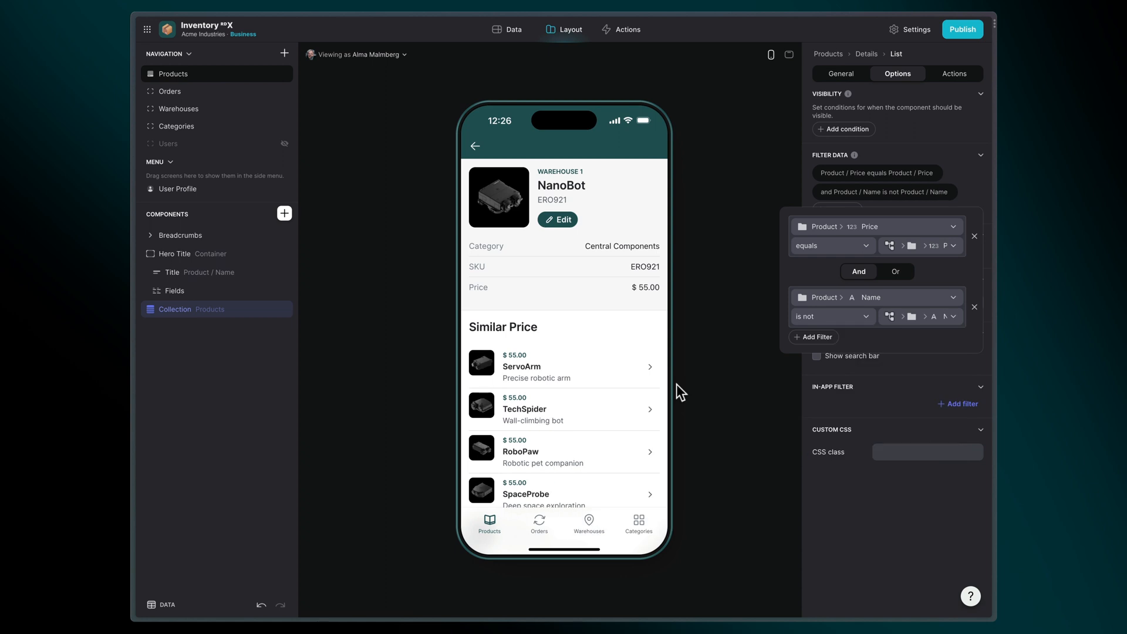